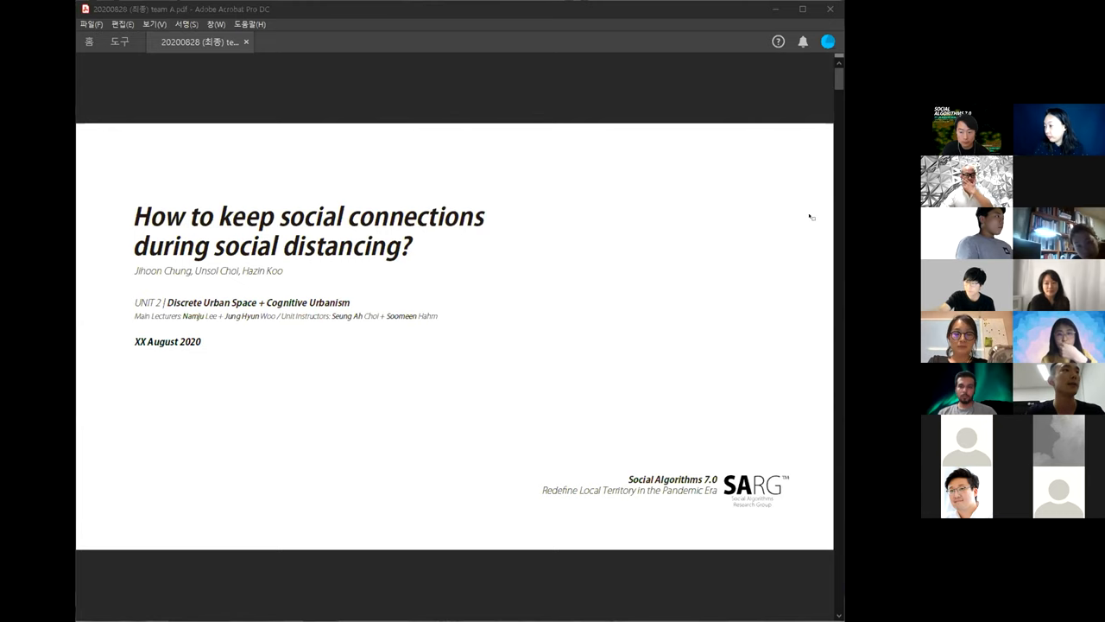
mouse_move(579, 235)
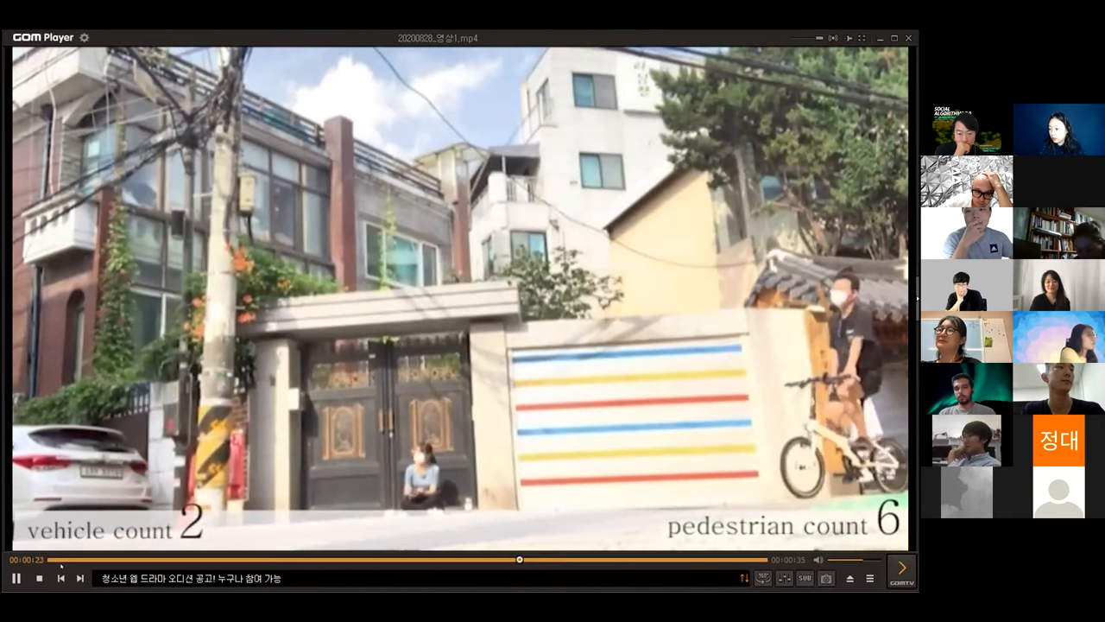
Step: Play the street observation video with its vehicle and pedestrian counts in GOM Player
click(16, 577)
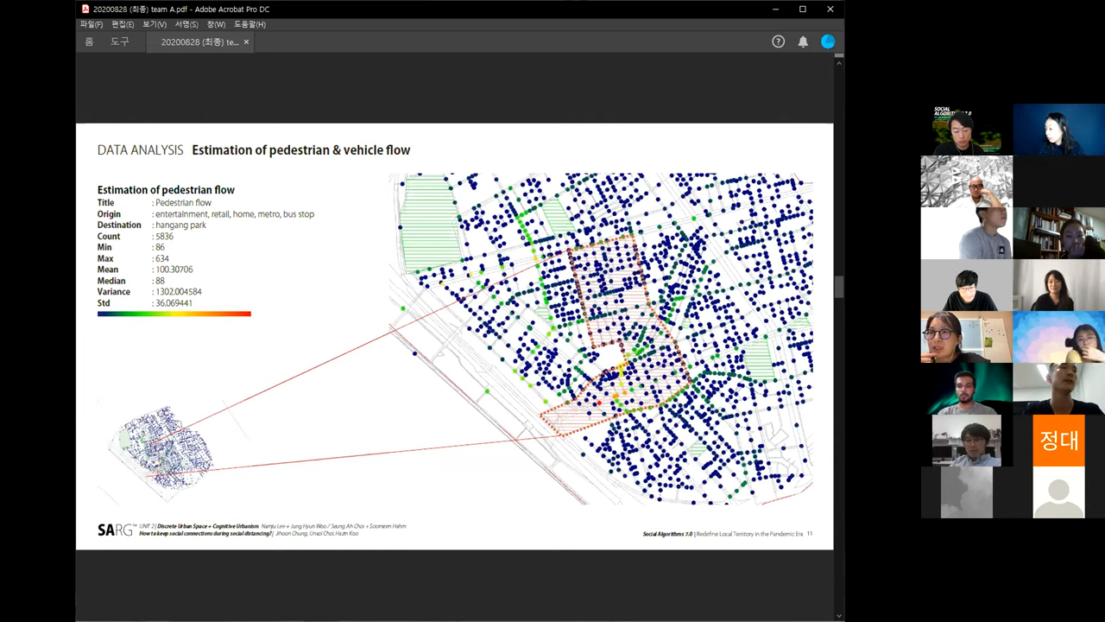
mouse_move(378, 275)
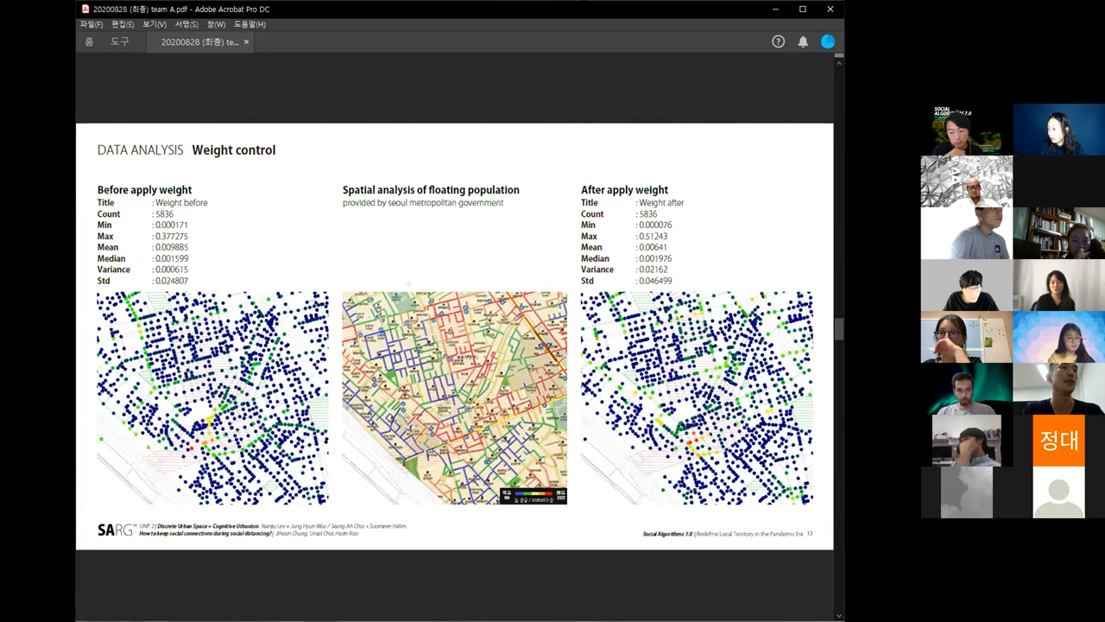
mouse_move(408, 239)
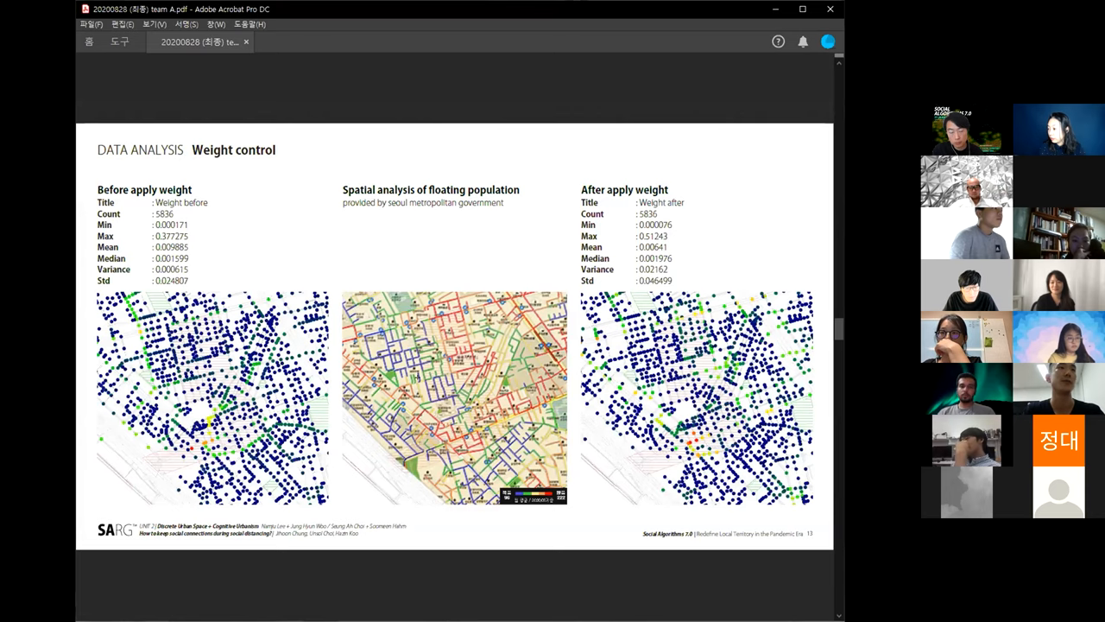
Step: Show the Weight control slide comparing the before and after weighting maps
double_click(446, 202)
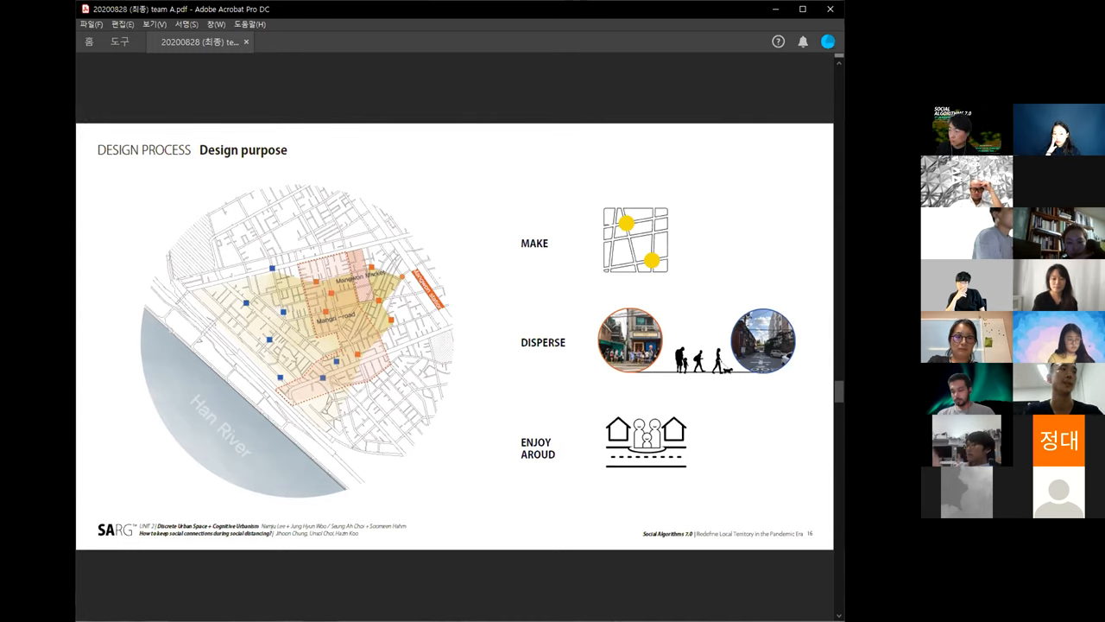
mouse_move(280, 323)
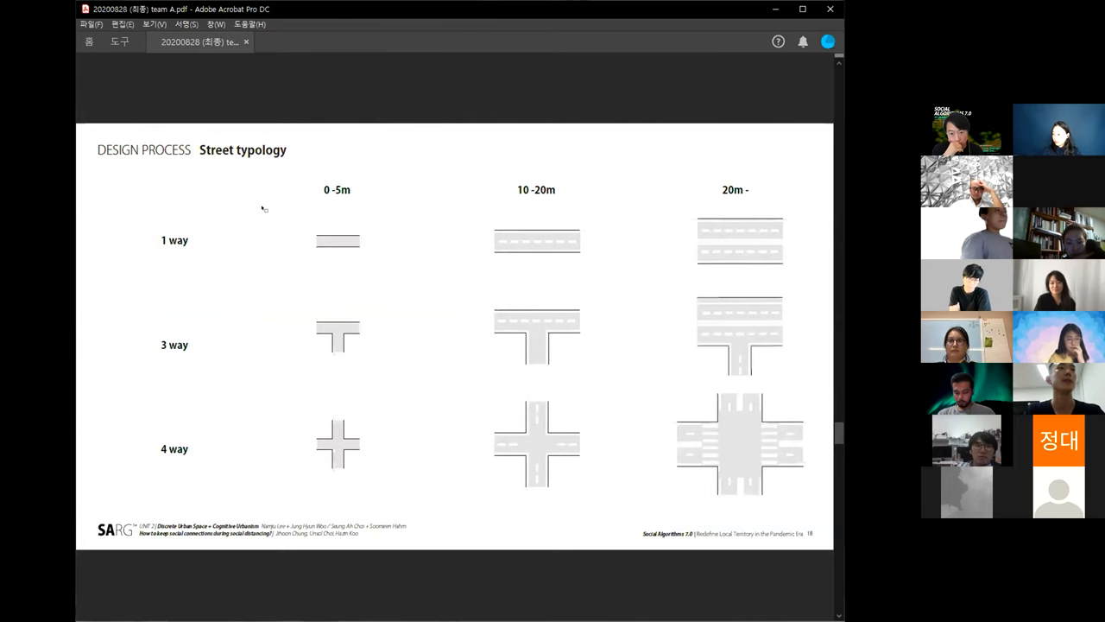
mouse_move(273, 214)
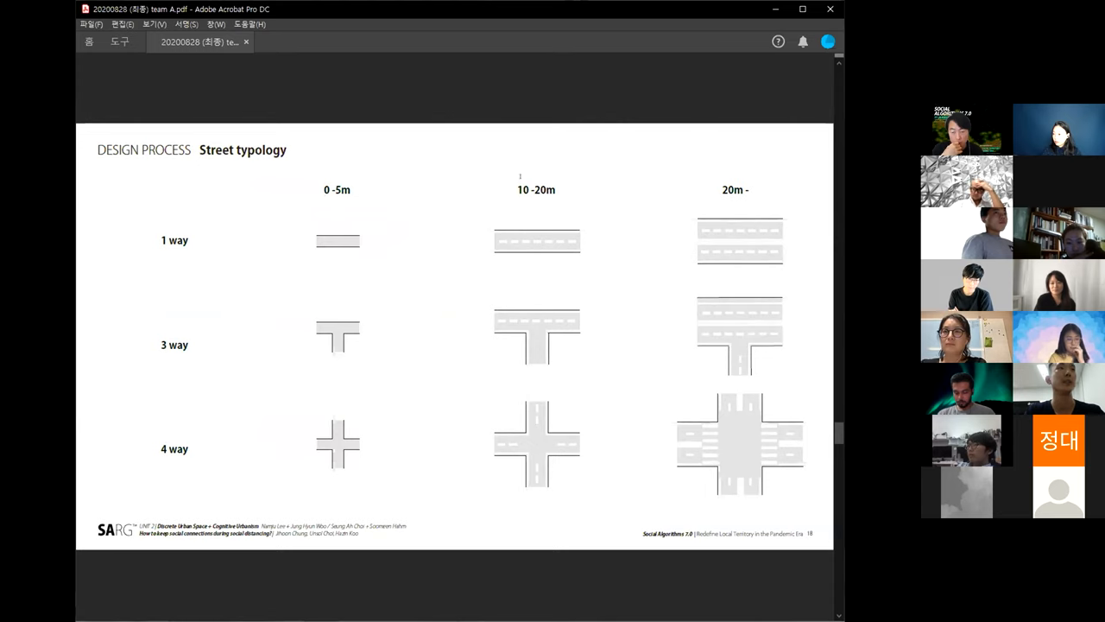
mouse_move(205, 359)
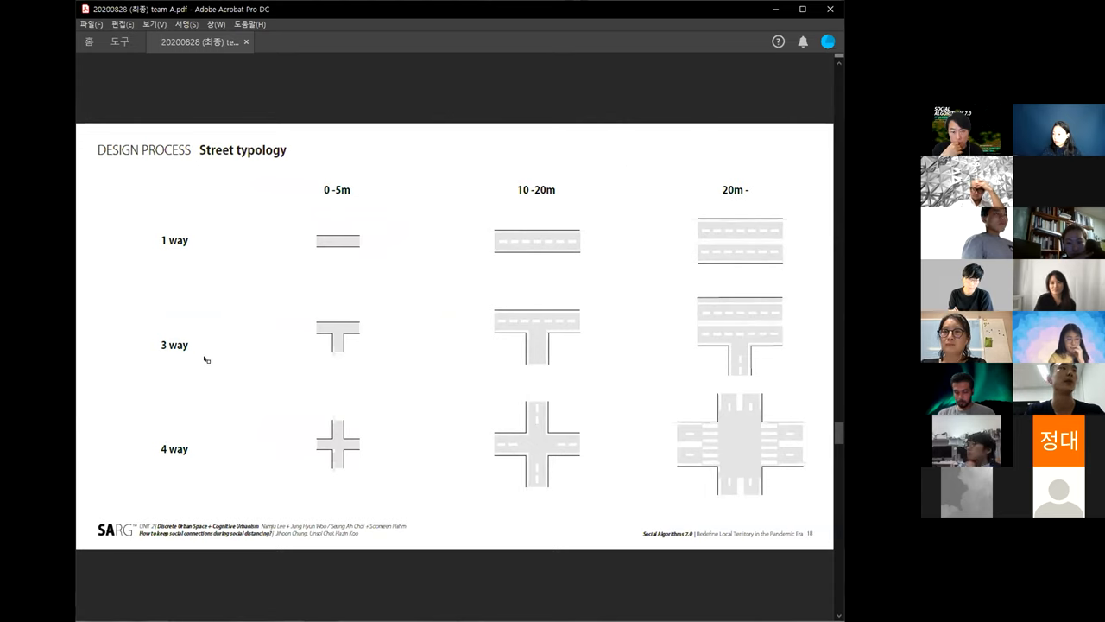
mouse_move(232, 411)
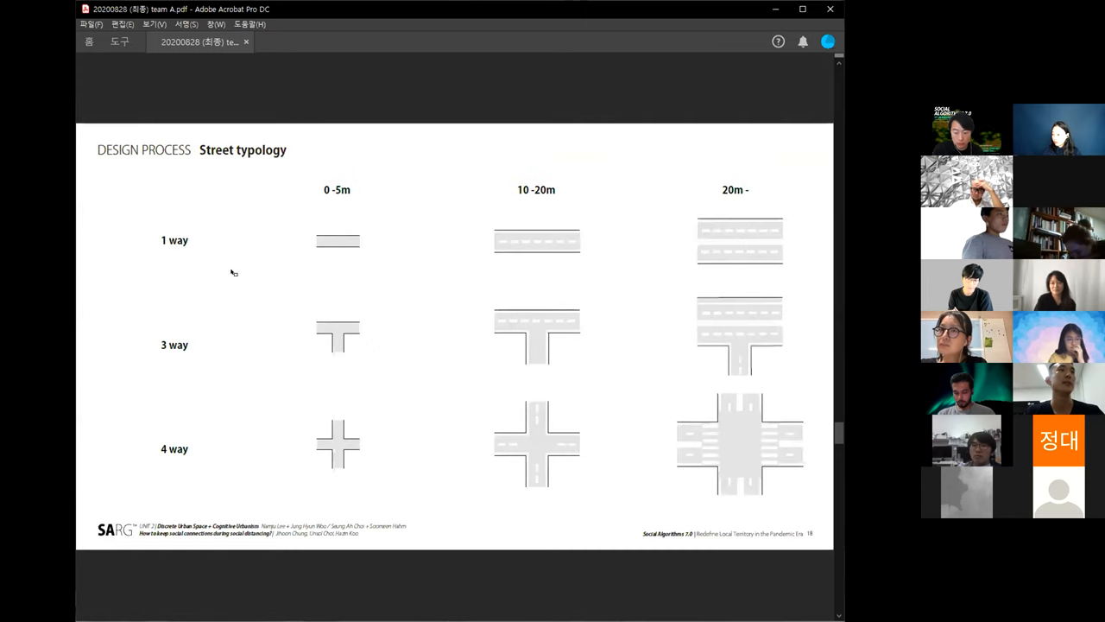
mouse_move(492, 258)
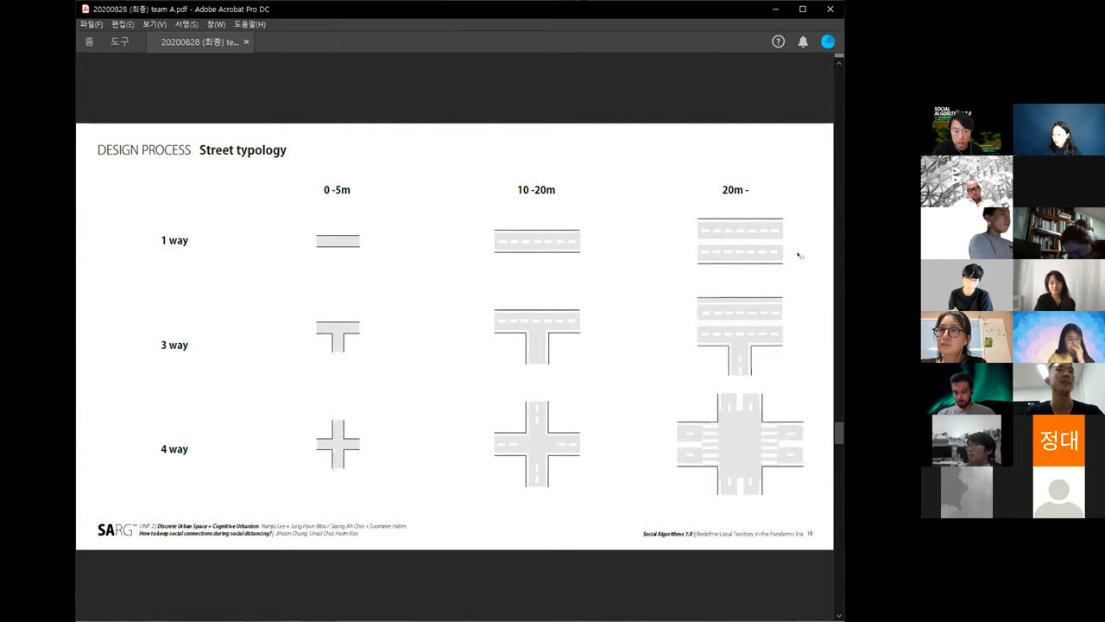
mouse_move(665, 283)
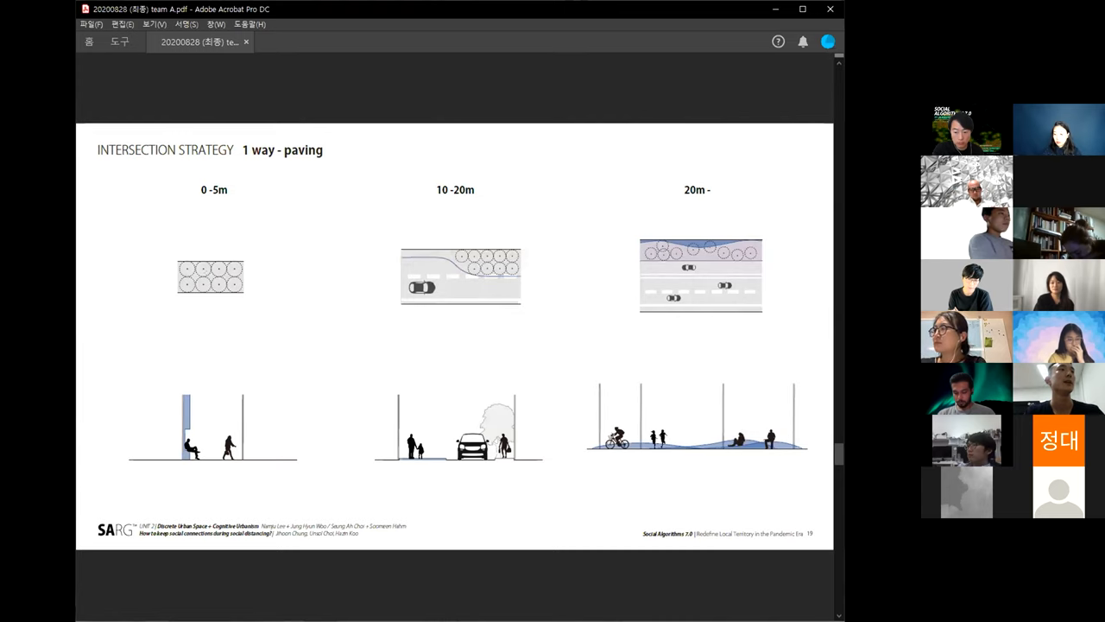
mouse_move(183, 252)
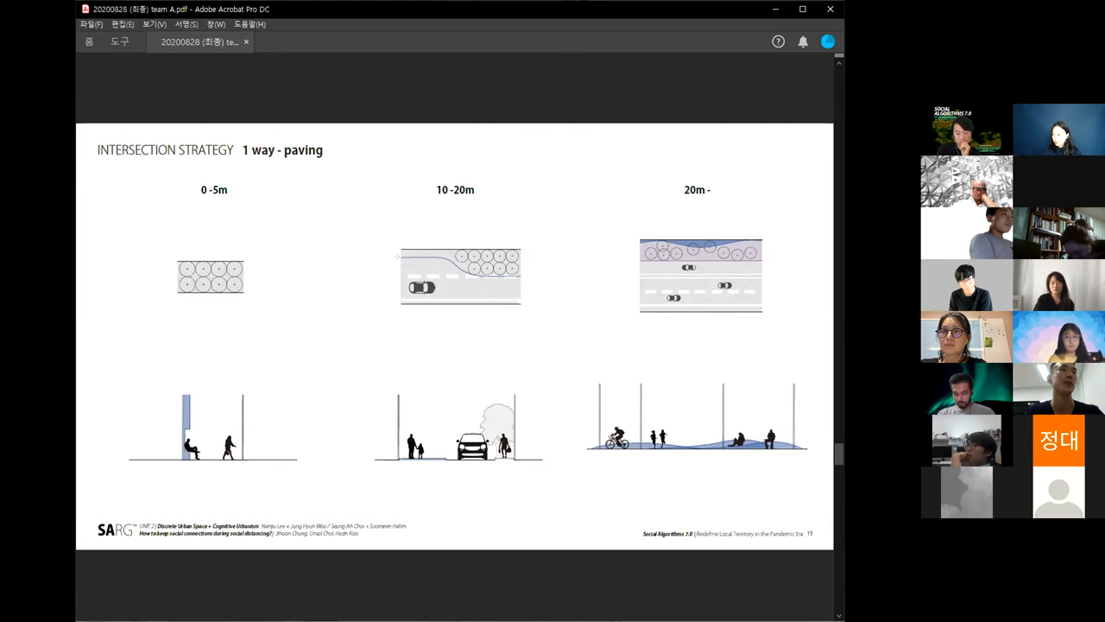
mouse_move(366, 248)
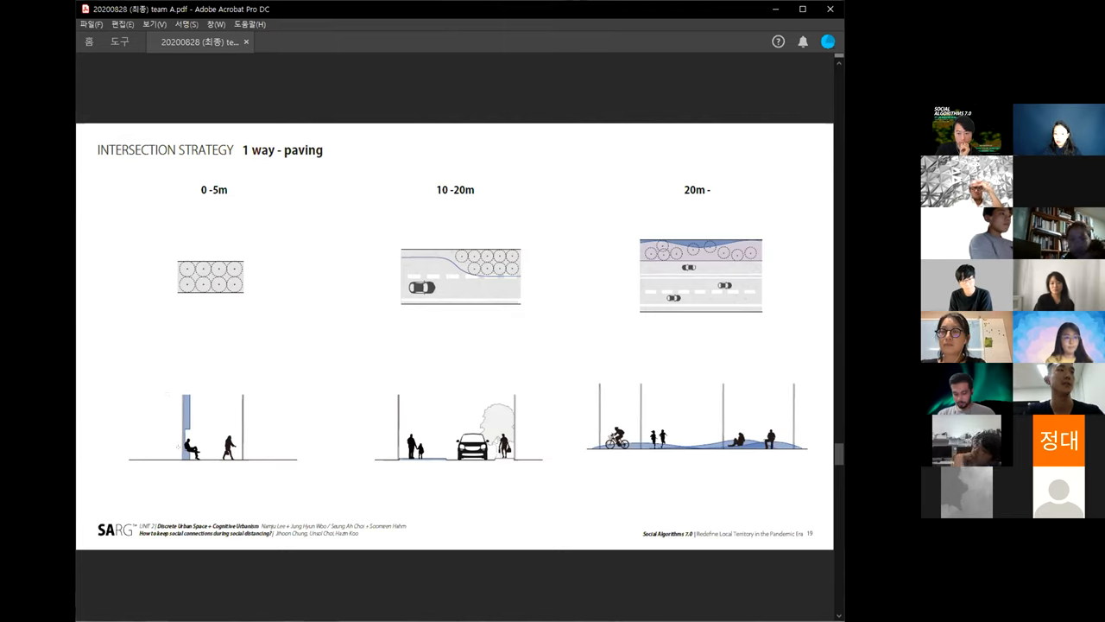
mouse_move(338, 246)
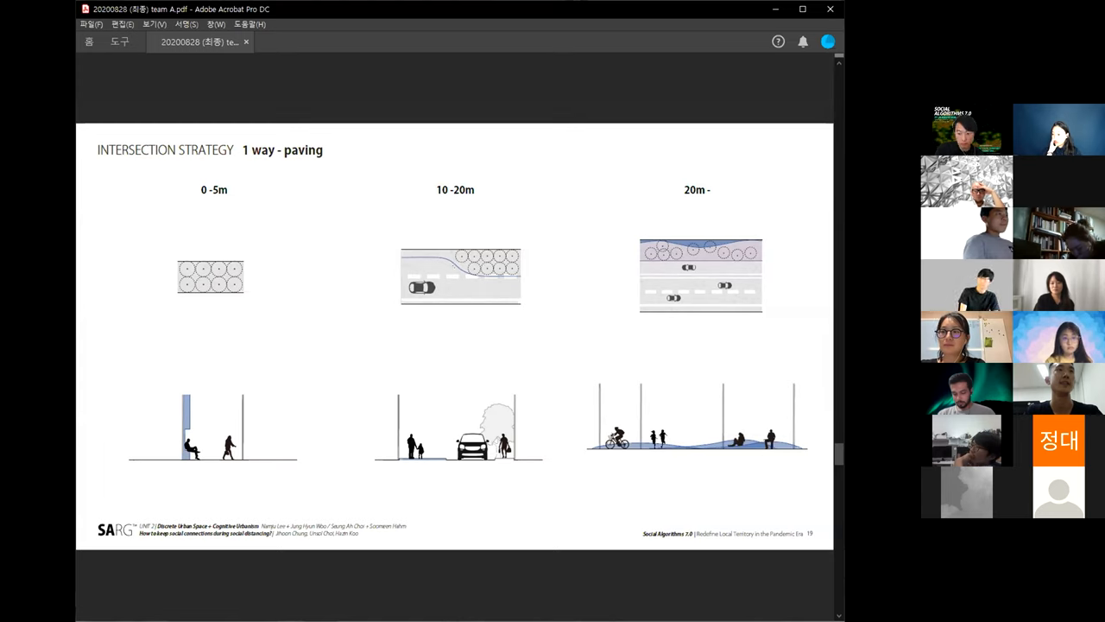
mouse_move(664, 467)
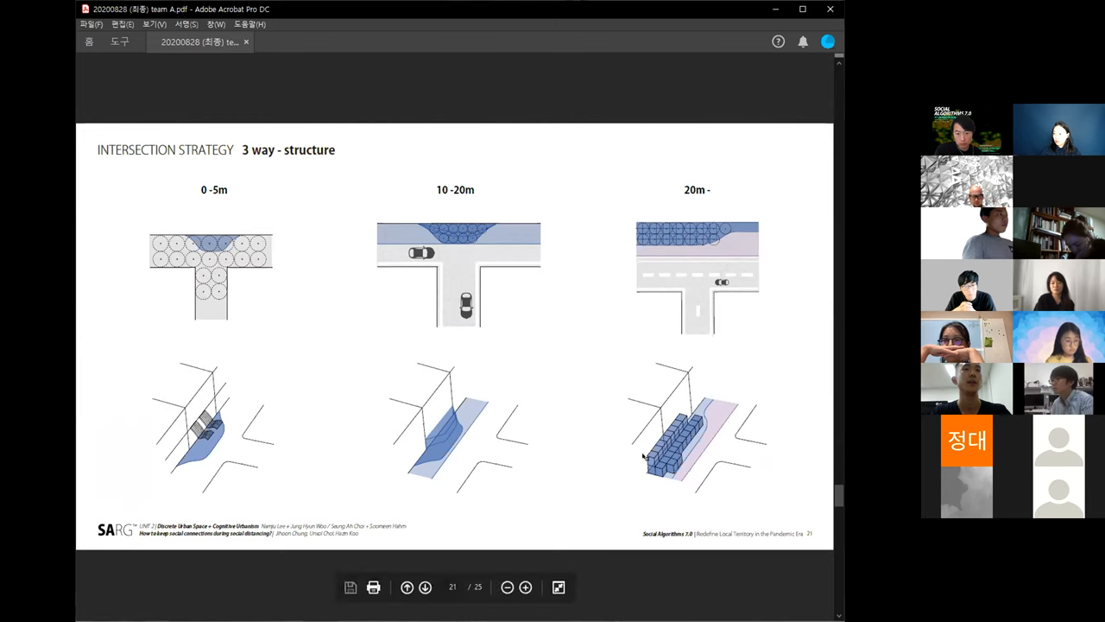
mouse_move(656, 401)
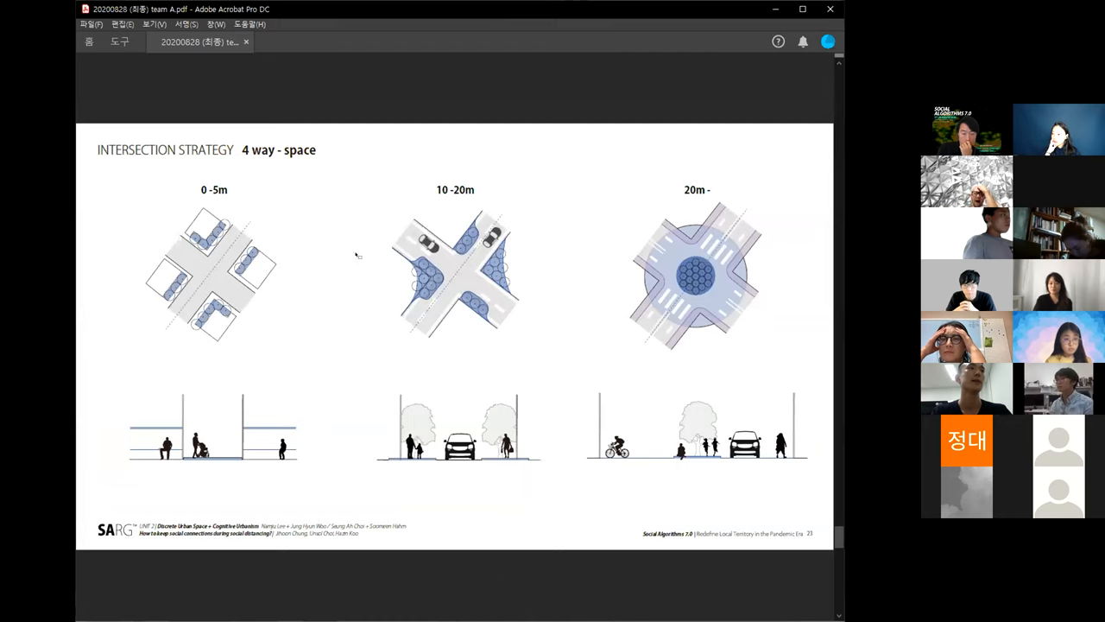
mouse_move(250, 200)
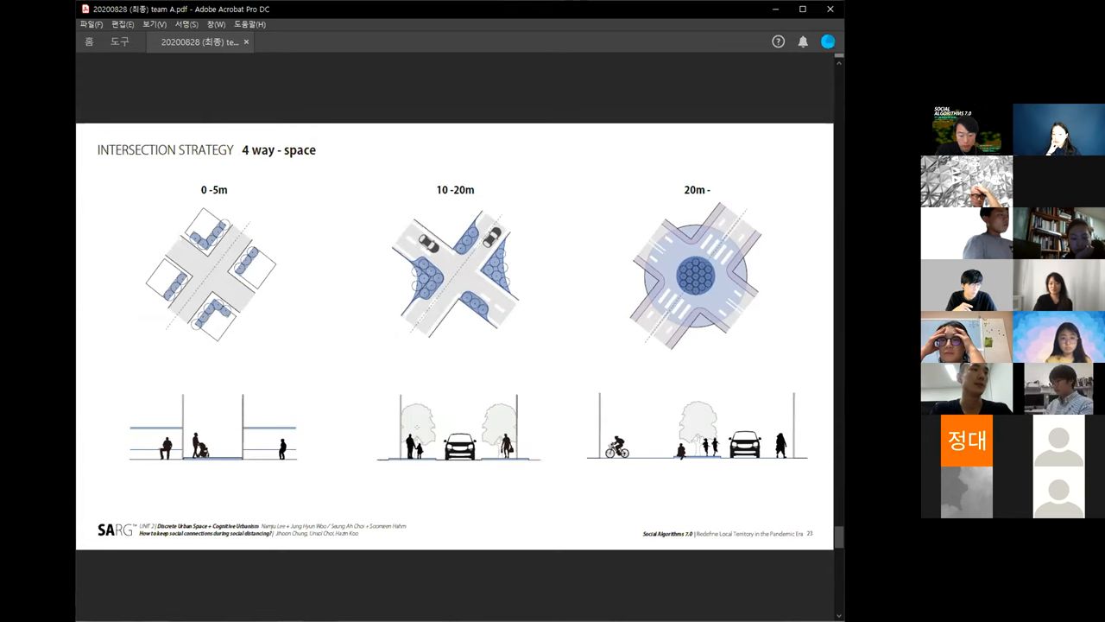
mouse_move(442, 352)
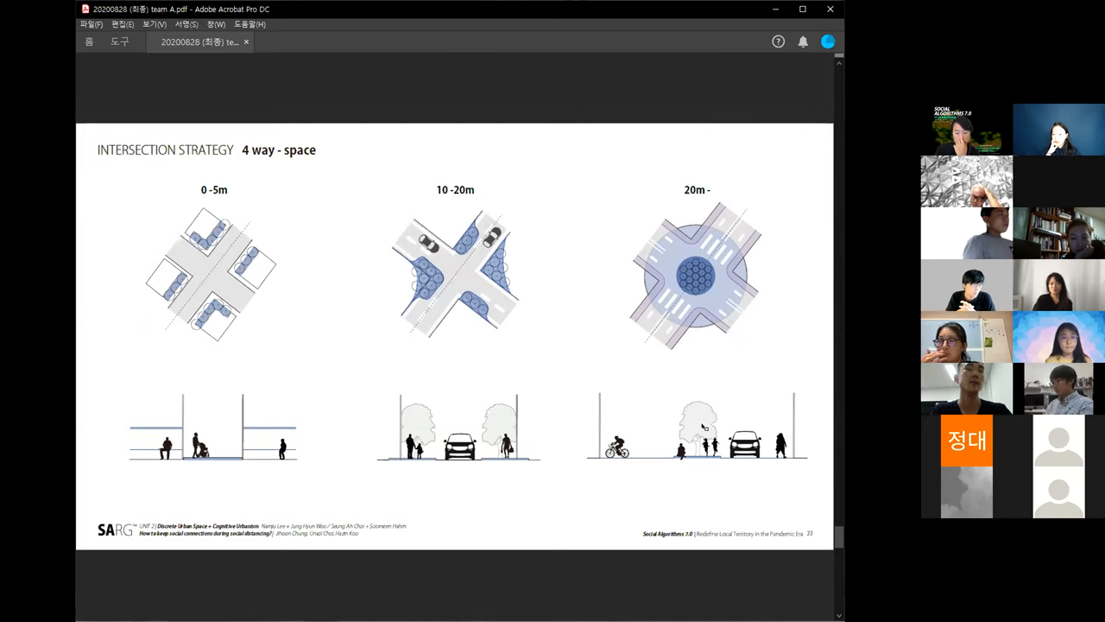
mouse_move(745, 390)
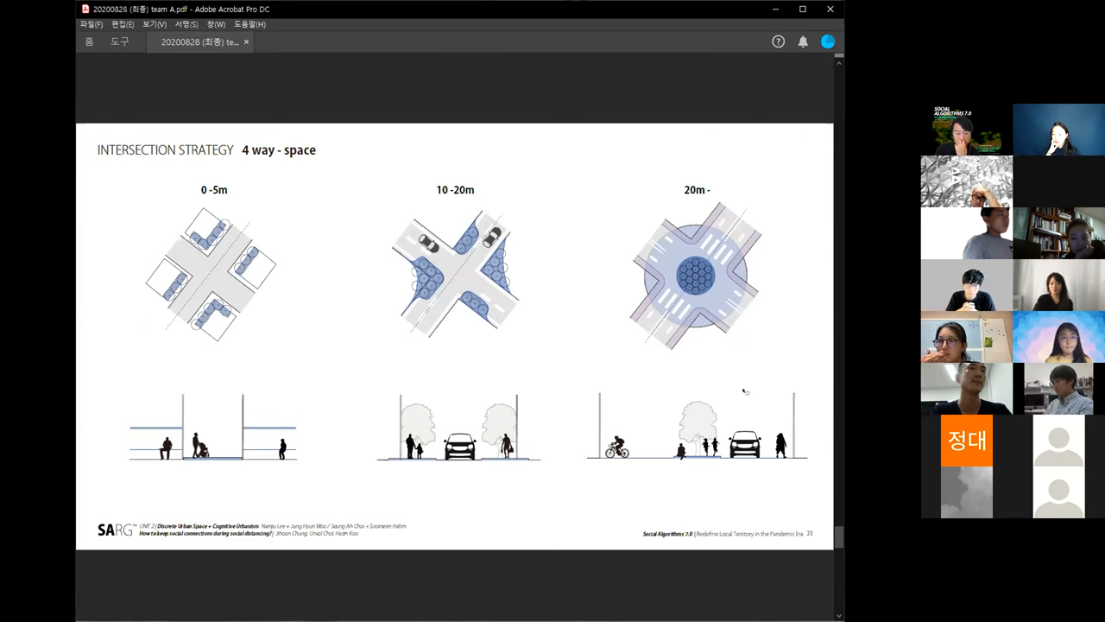
Step: Advance to the 4 way - space detail slide with road type and before/after weight maps
key(Right)
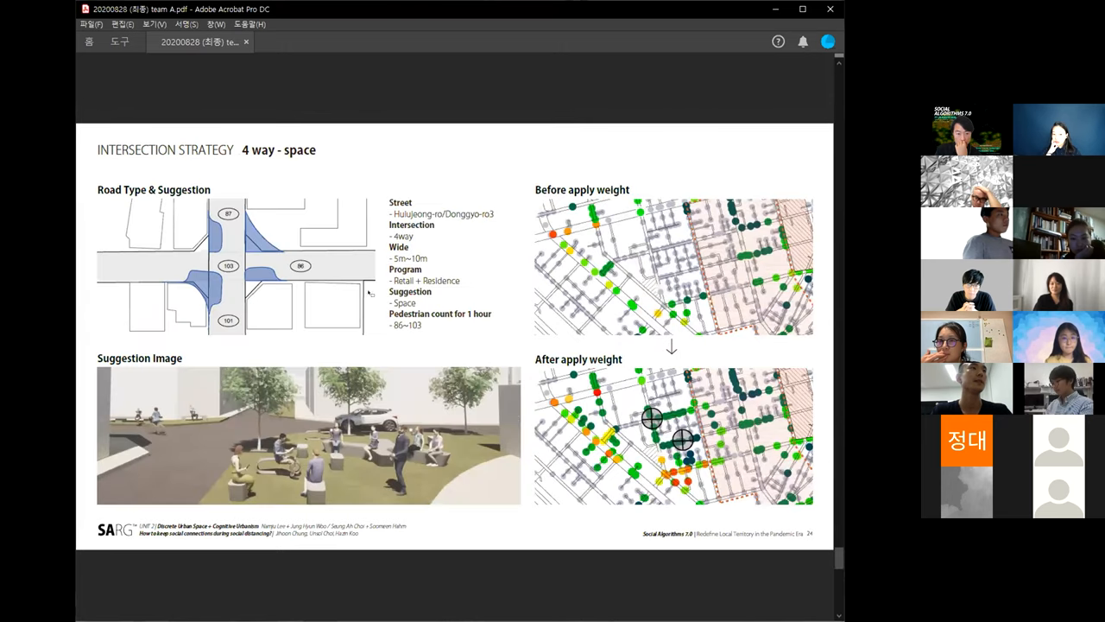